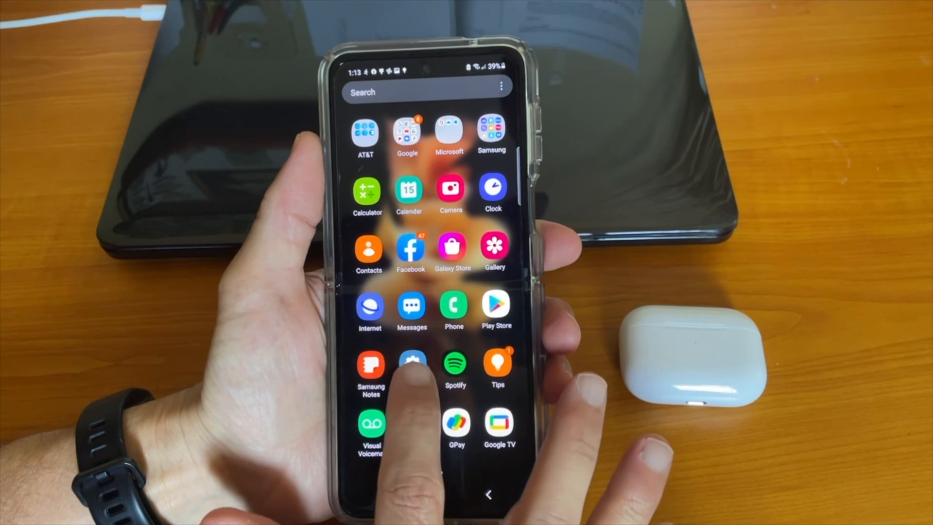
- Enable Bluetooth from the Connections page of Settings
click(412, 366)
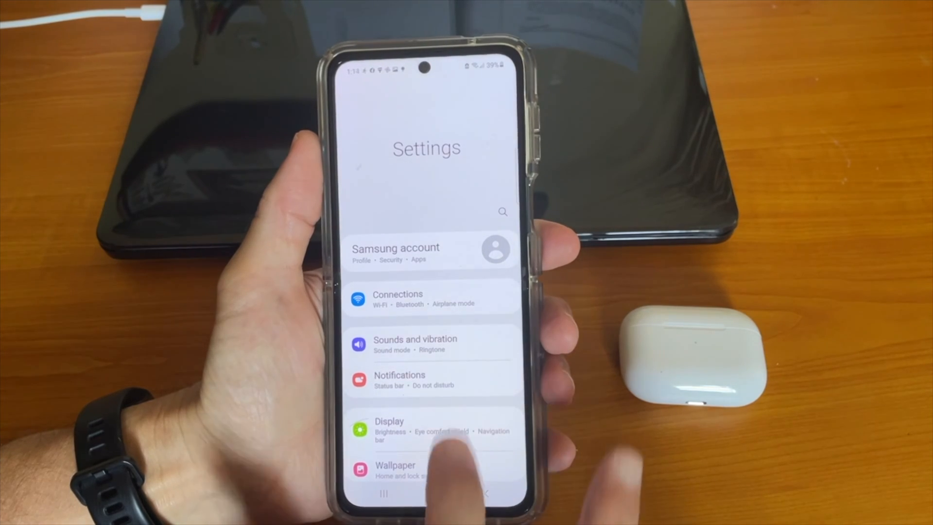
click(397, 299)
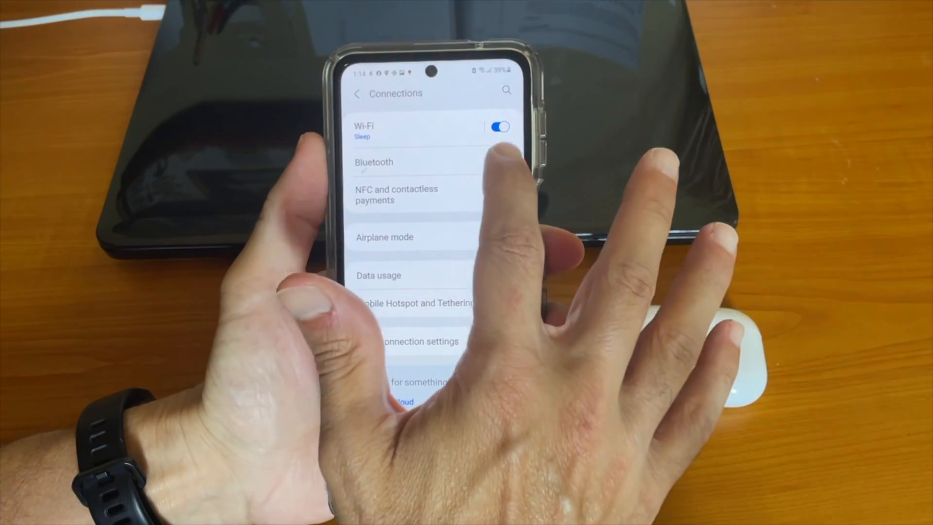
click(496, 154)
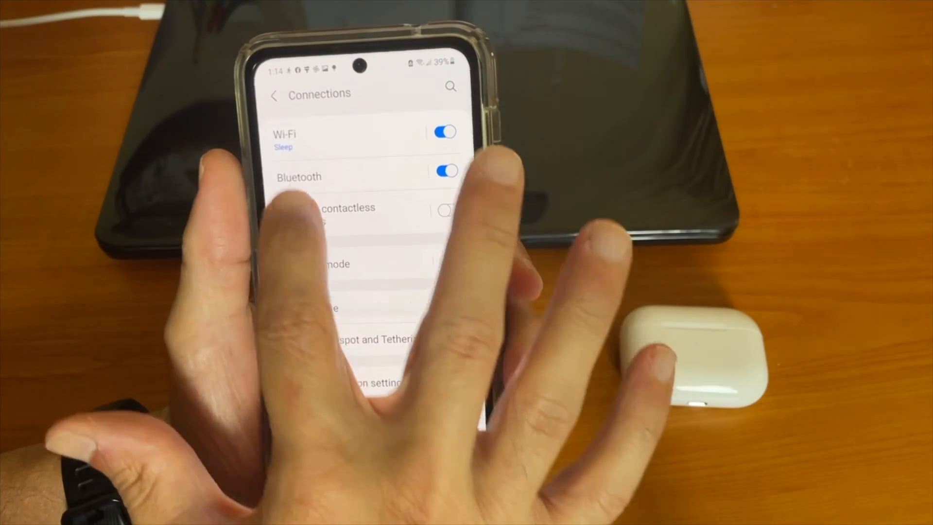
- Select AirPods Pro under Available devices to raise a pairing request
click(298, 177)
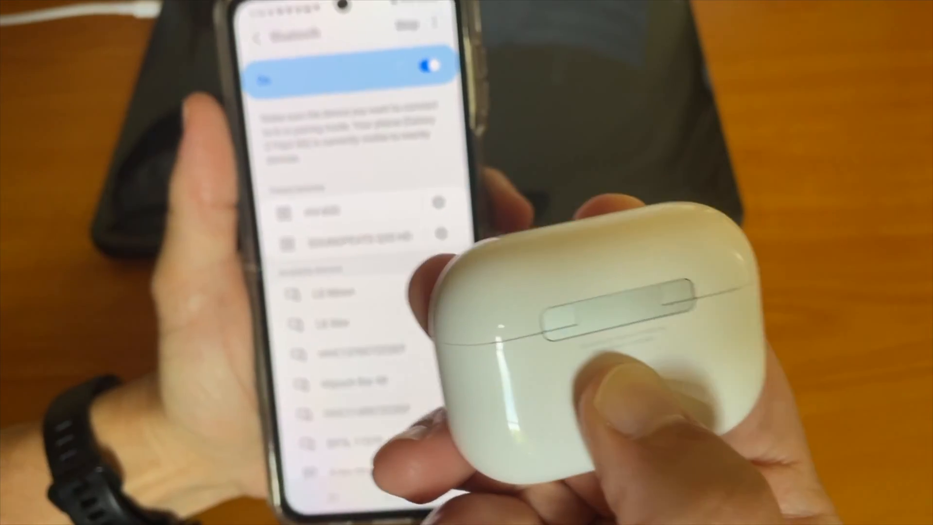
scroll(down, 3)
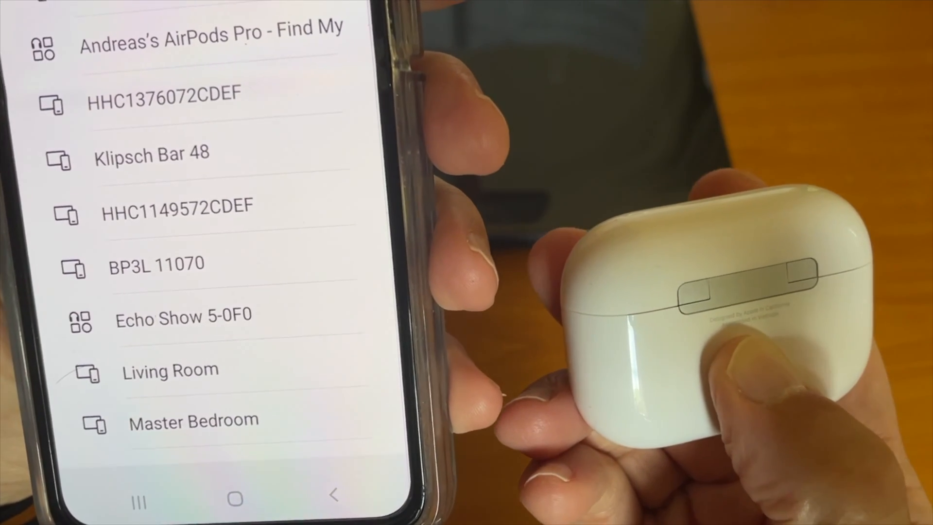
scroll(down, 3)
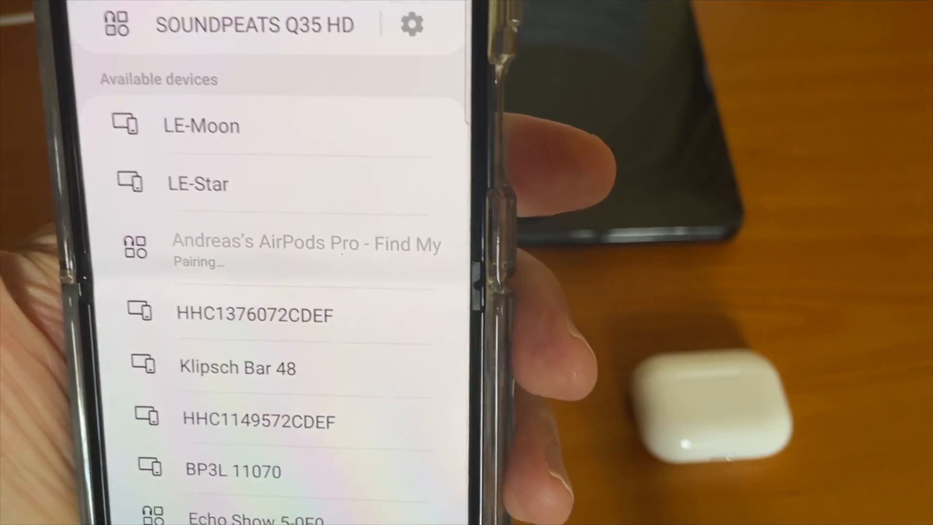
click(306, 247)
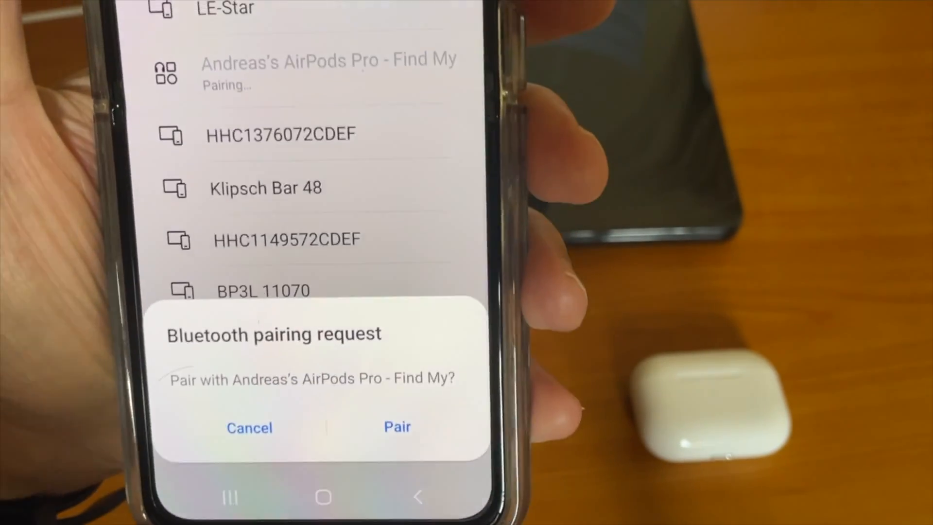